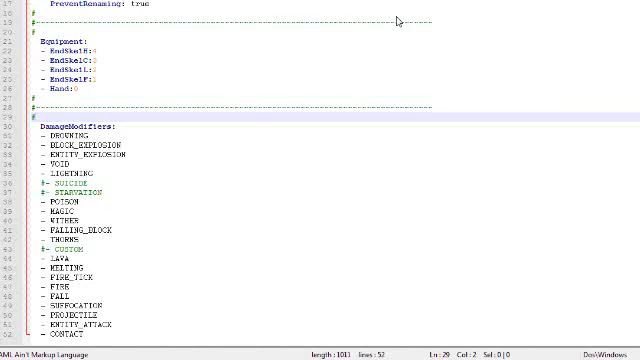
{"action": "mouse_move", "coordinate": [128, 156]}
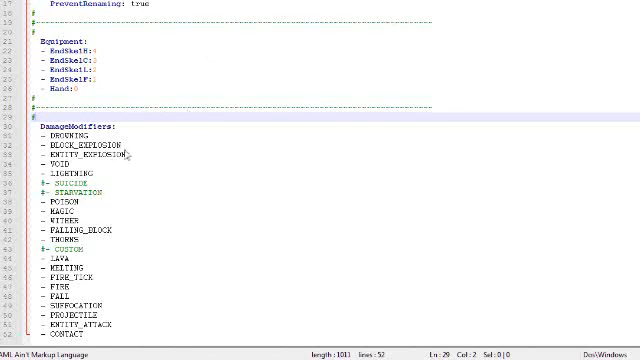
Step: Comment out the '- VOID' line in the zombie file's DamageModifiers list
{"action": "double_click", "coordinate": [70, 137]}
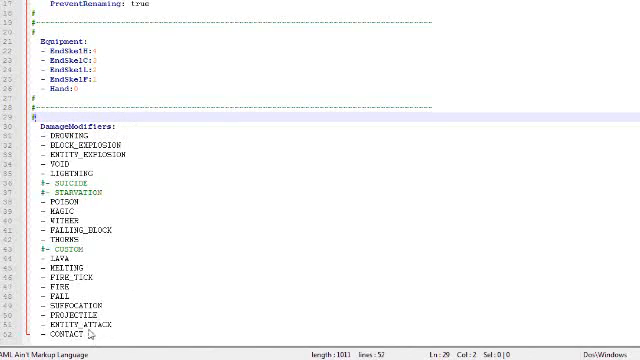
{"action": "mouse_move", "coordinate": [113, 338]}
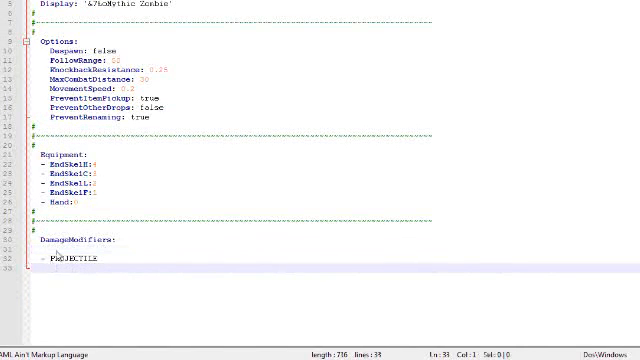
{"action": "mouse_move", "coordinate": [185, 305]}
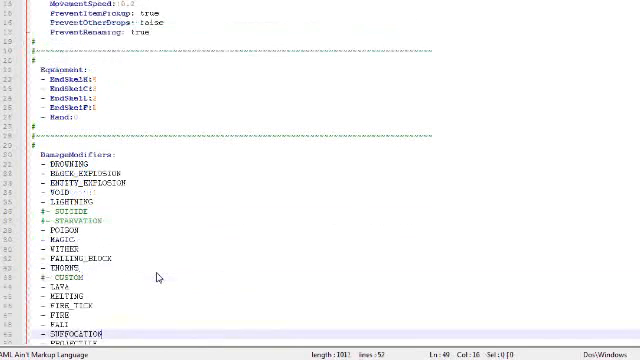
{"action": "scroll", "scroll_direction": "down", "scroll_amount": 3}
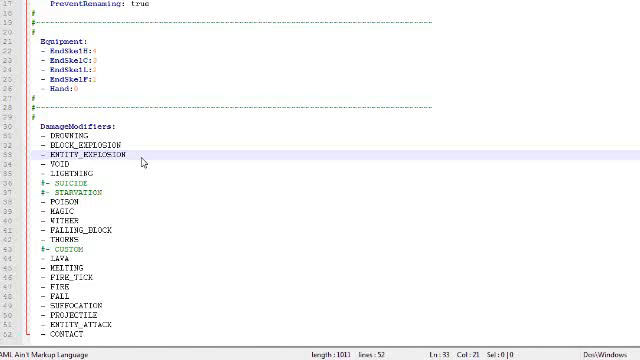
{"action": "mouse_move", "coordinate": [145, 160]}
{"action": "type", "text": "#"}
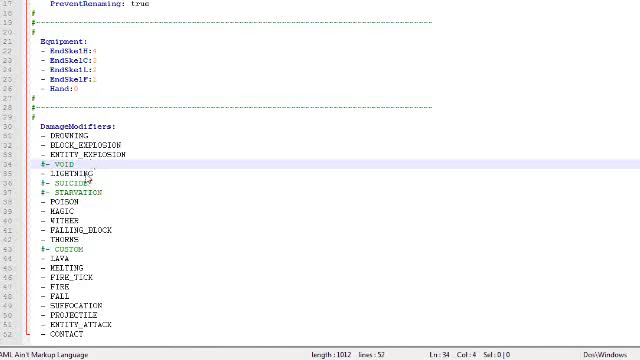
{"action": "mouse_move", "coordinate": [100, 182]}
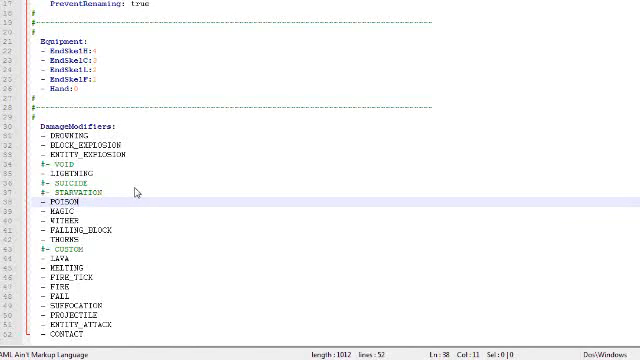
{"action": "mouse_move", "coordinate": [119, 212]}
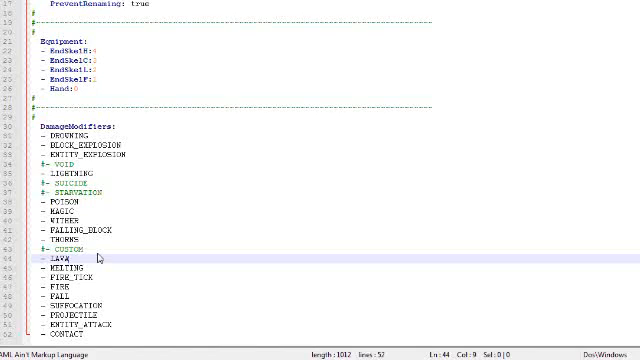
{"action": "mouse_move", "coordinate": [100, 283]}
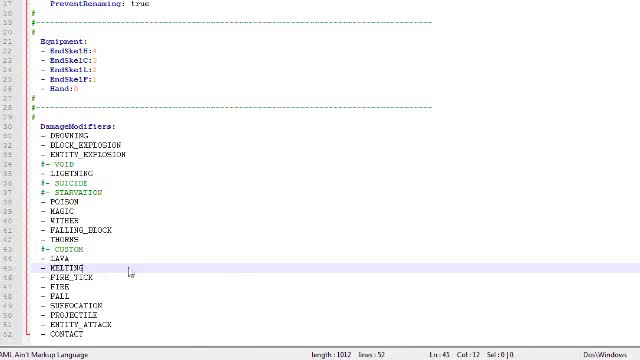
{"action": "type", "text": "0"}
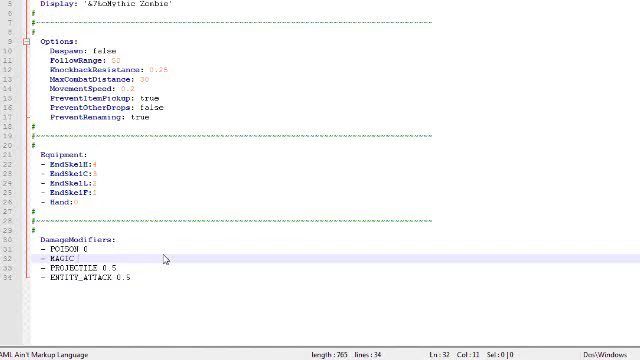
Step: Give MAGIC a value so POISON 0, MAGIC 3, PROJECTILE 0.5 and ENTITY_ATTACK 0.5 remain
{"action": "type", "text": "4"}
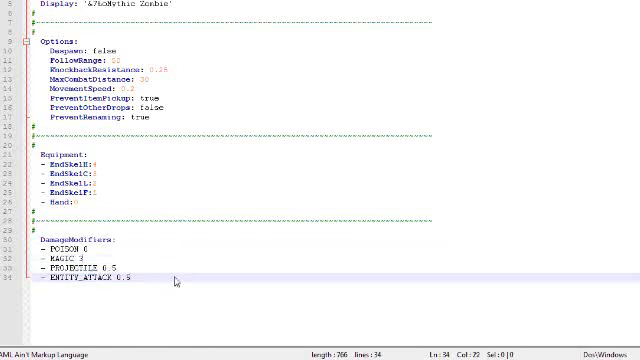
{"action": "mouse_move", "coordinate": [167, 213]}
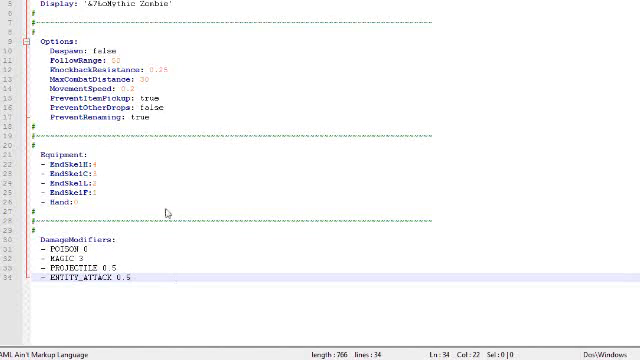
{"action": "mouse_move", "coordinate": [171, 79]}
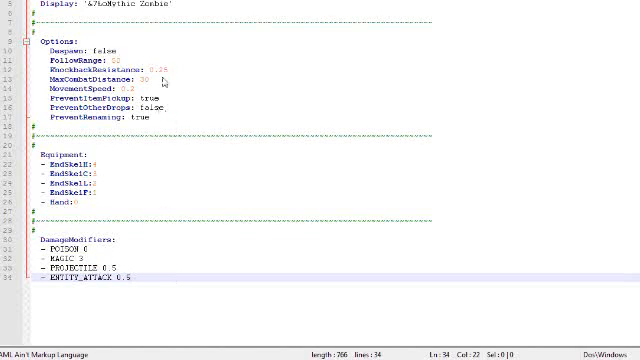